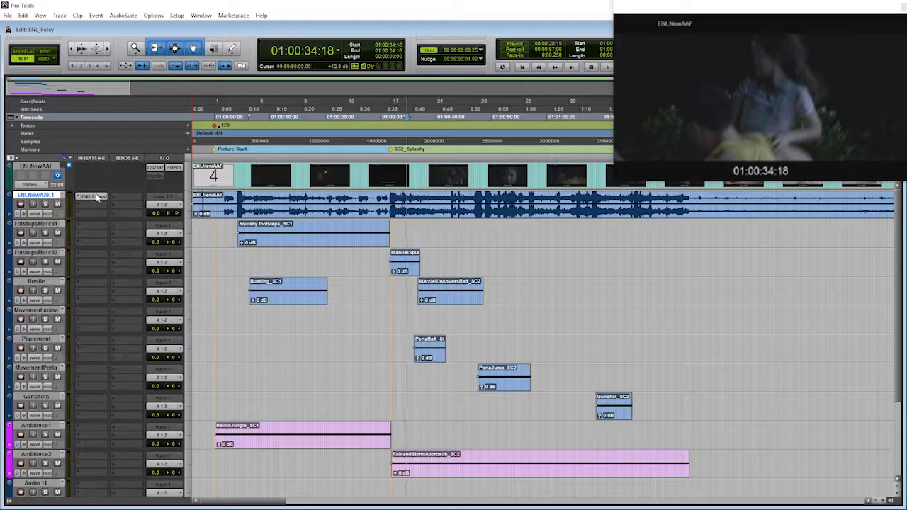
Scroll to around bar 41 and record a short Movement noise_01 clip near 01:01:18.
{"action": "left_click", "coordinate": [91, 196]}
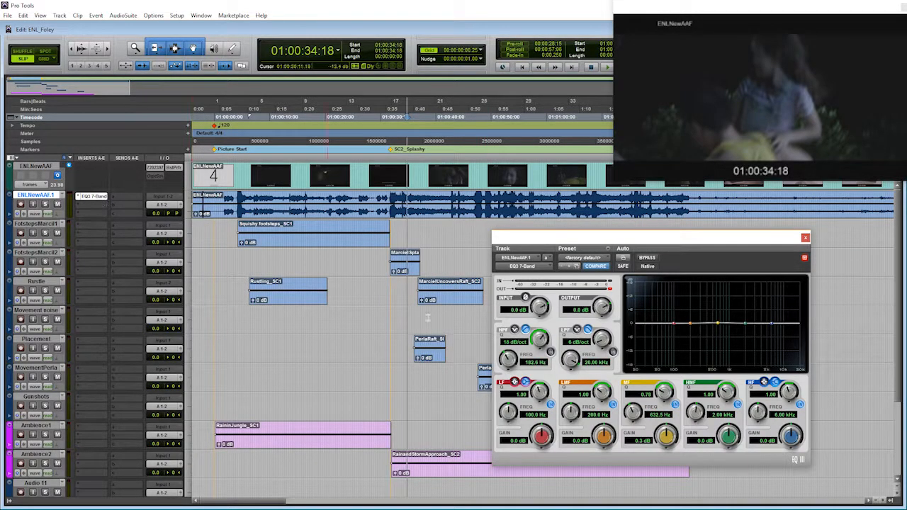
{"action": "left_click_drag", "start_coordinate": [648, 237], "coordinate": [637, 214]}
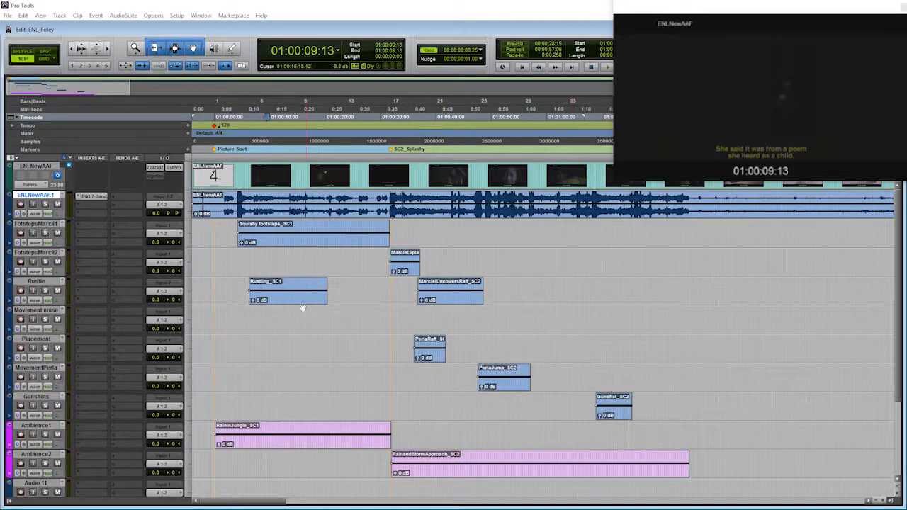
{"action": "scroll", "scroll_direction": "right", "scroll_amount": 3}
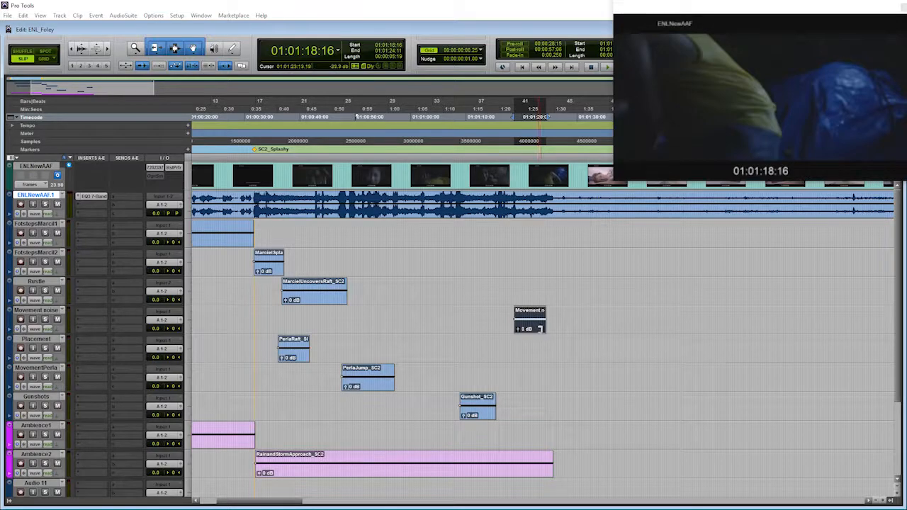
{"action": "right_click", "coordinate": [530, 322]}
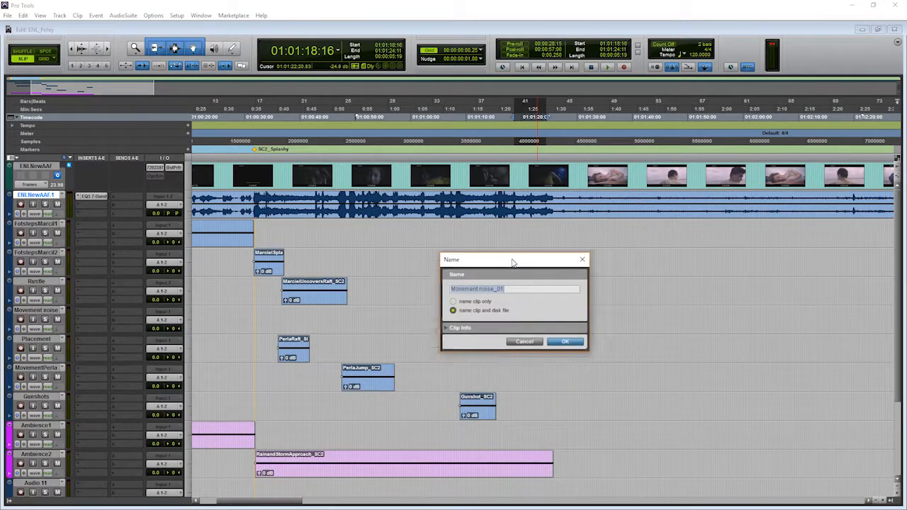
Rename the Movement noise_01 clip and its disk file to MarcielRaft_SC2.
{"action": "left_click_drag", "start_coordinate": [513, 259], "coordinate": [643, 235]}
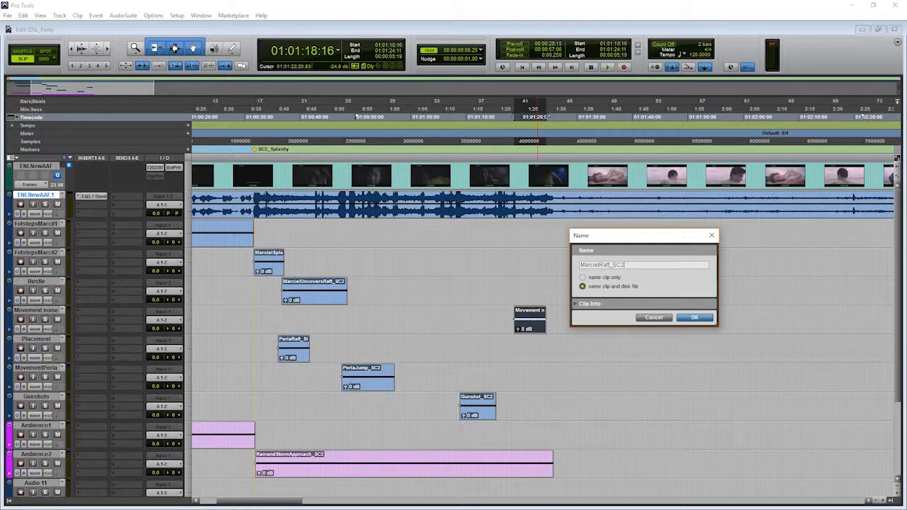
{"action": "left_click", "coordinate": [694, 317]}
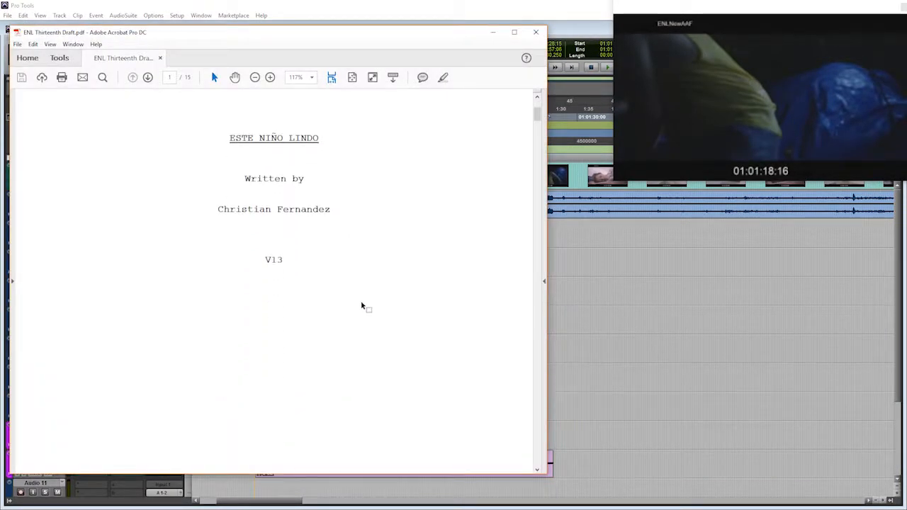
Scroll the Este Niño Lindo script draft down to page 2, where scene 1 begins.
{"action": "scroll", "scroll_direction": "down", "scroll_amount": 3}
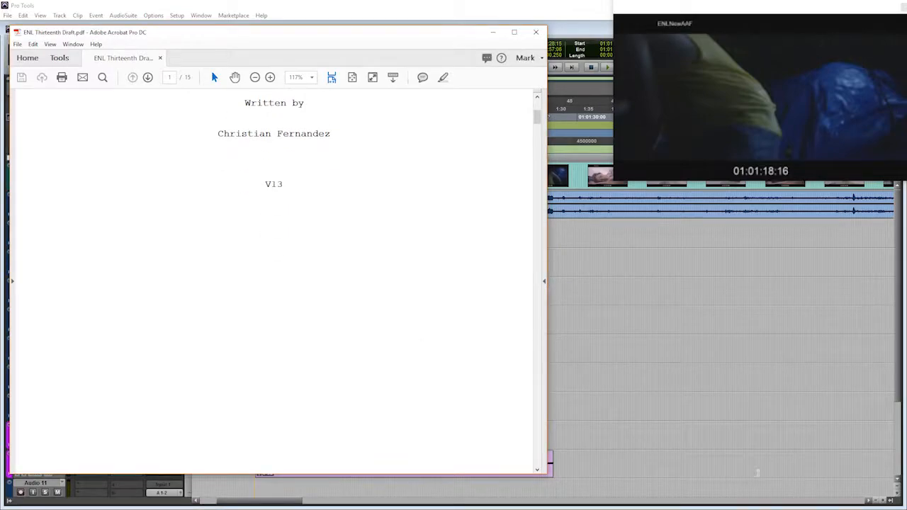
{"action": "mouse_move", "coordinate": [368, 227]}
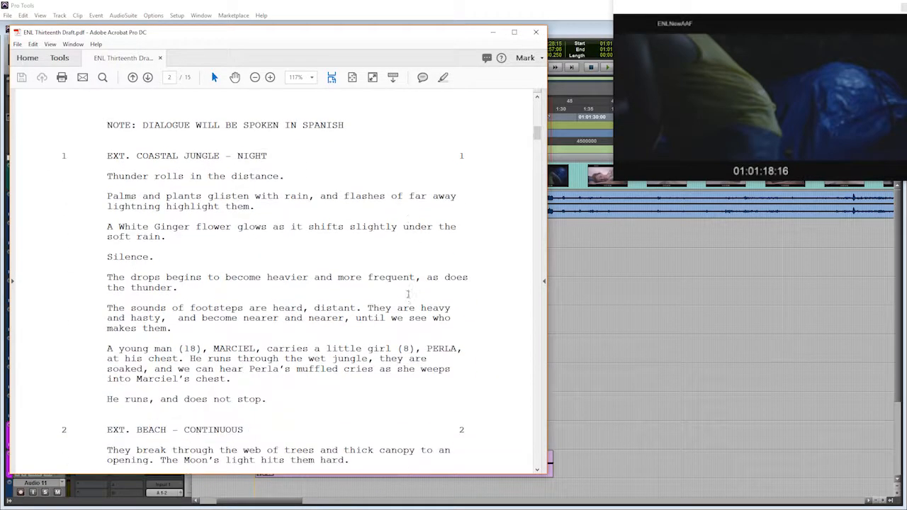
{"action": "scroll", "scroll_direction": "down", "scroll_amount": 3}
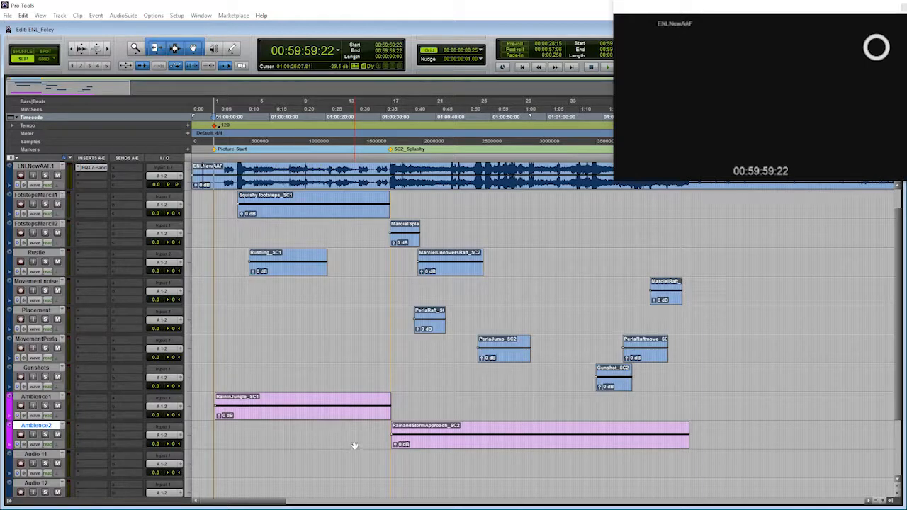
{"action": "mouse_move", "coordinate": [52, 389]}
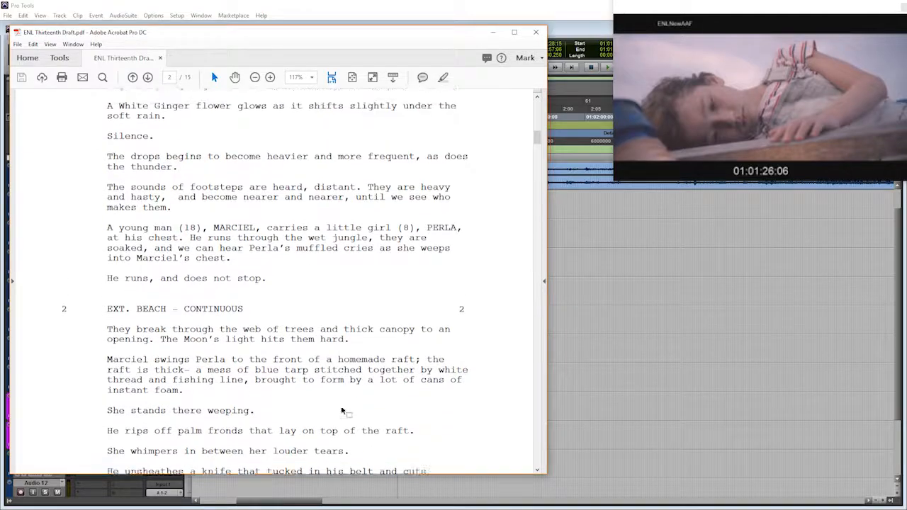
Scroll the script to page 4 until 'EXT. RAFT/ OFF THE COAST' appears.
{"action": "scroll", "scroll_direction": "down", "scroll_amount": 3}
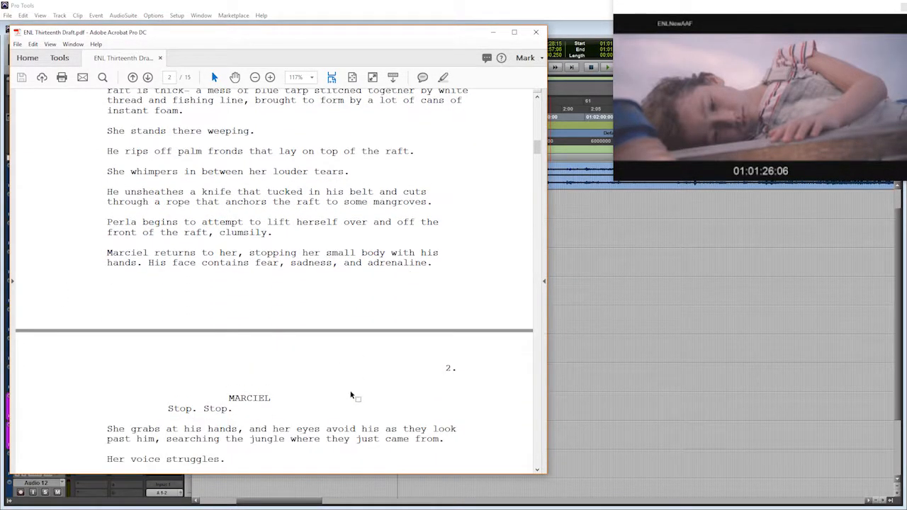
{"action": "scroll", "scroll_direction": "down", "scroll_amount": 3}
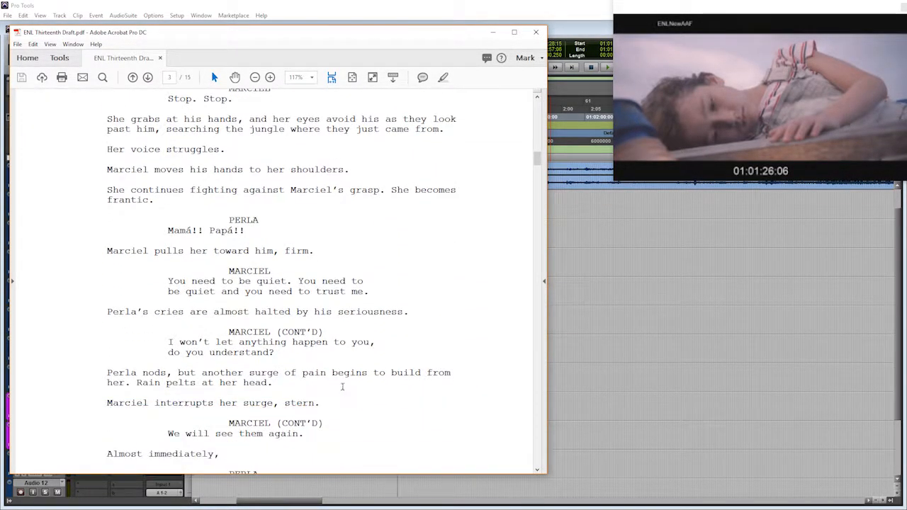
{"action": "scroll", "scroll_direction": "down", "scroll_amount": 3}
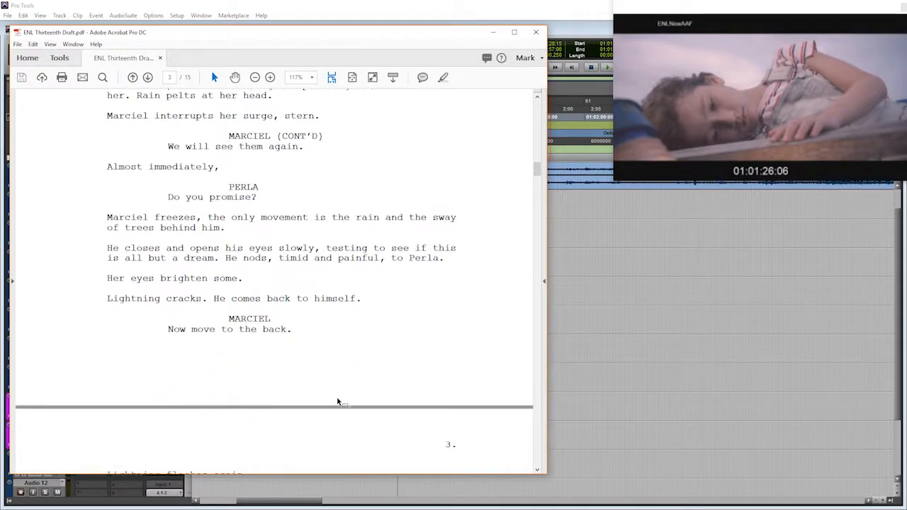
{"action": "scroll", "scroll_direction": "down", "scroll_amount": 3}
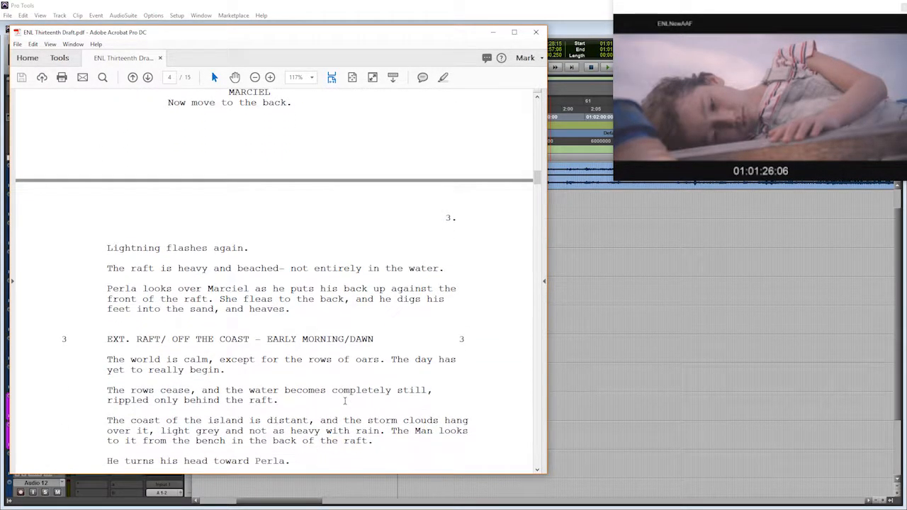
{"action": "scroll", "scroll_direction": "down", "scroll_amount": 3}
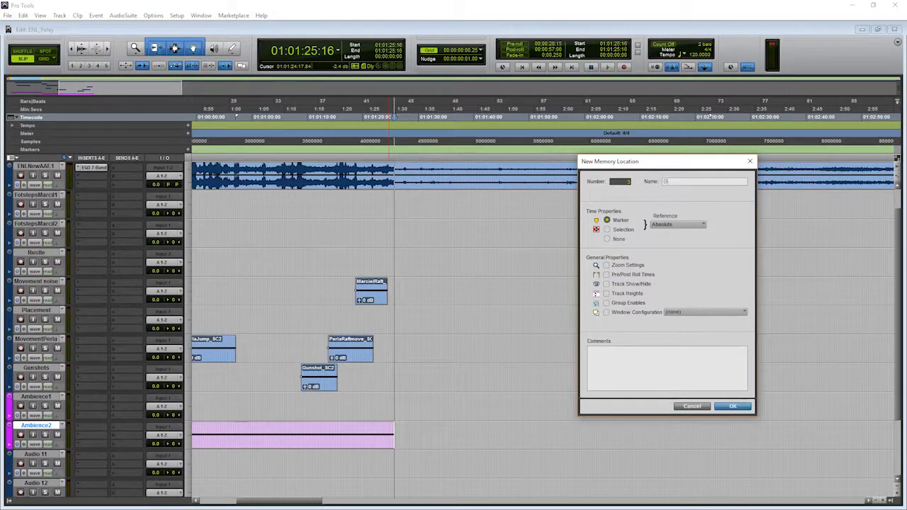
Name the new marker Sc3_raft and create it at about 01:01:25.
{"action": "type", "text": "Sc3_"}
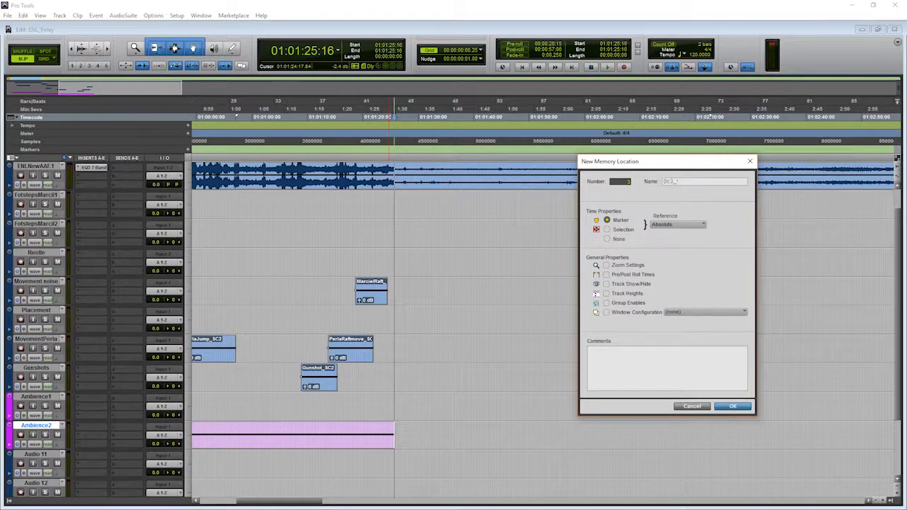
{"action": "type", "text": "raft"}
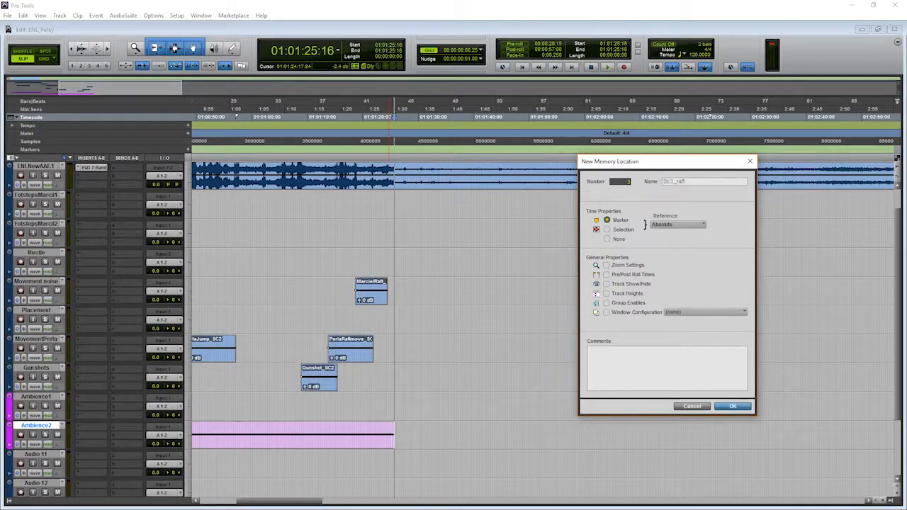
{"action": "left_click", "coordinate": [734, 406]}
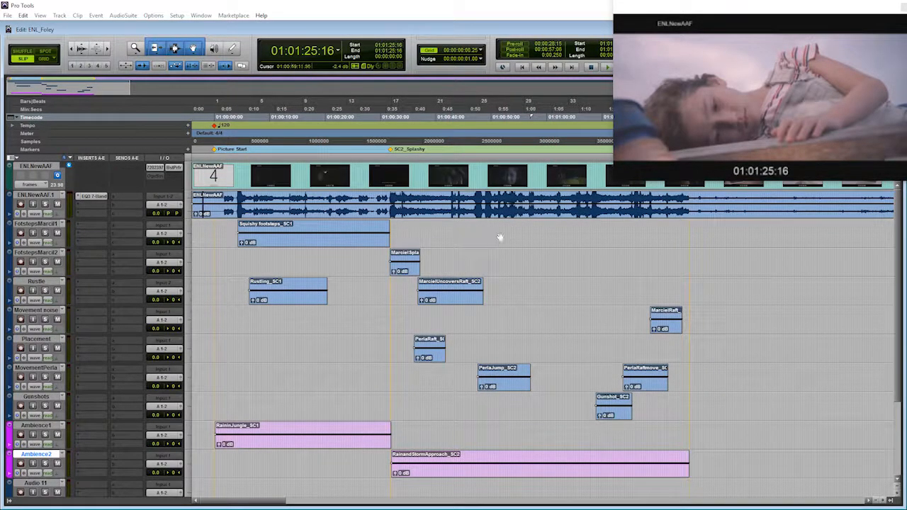
{"action": "mouse_move", "coordinate": [307, 243]}
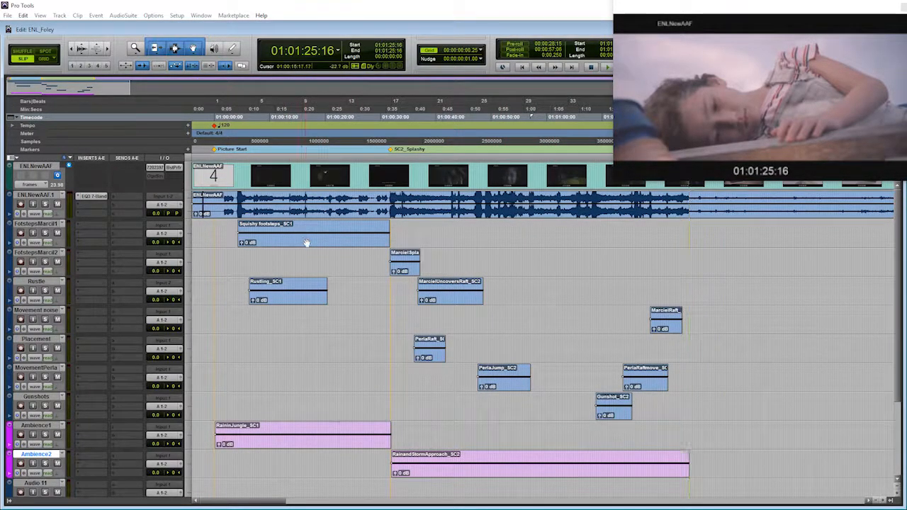